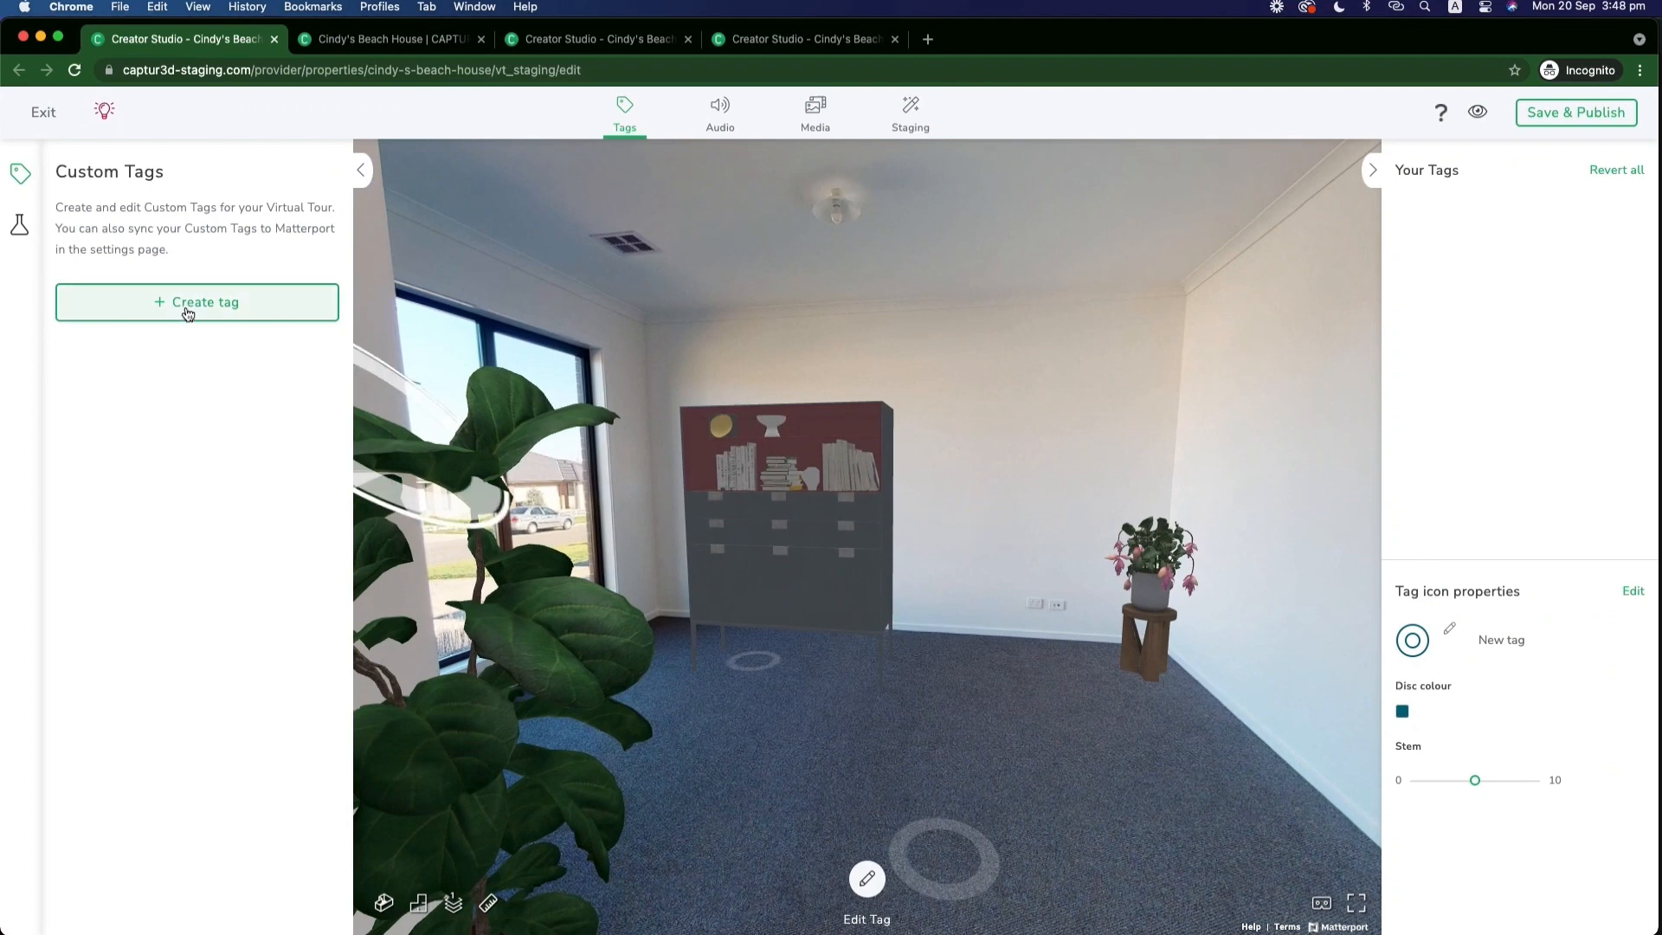
Create a custom tag and drop it on the bedroom floor beside the plant stand
left_click(195, 301)
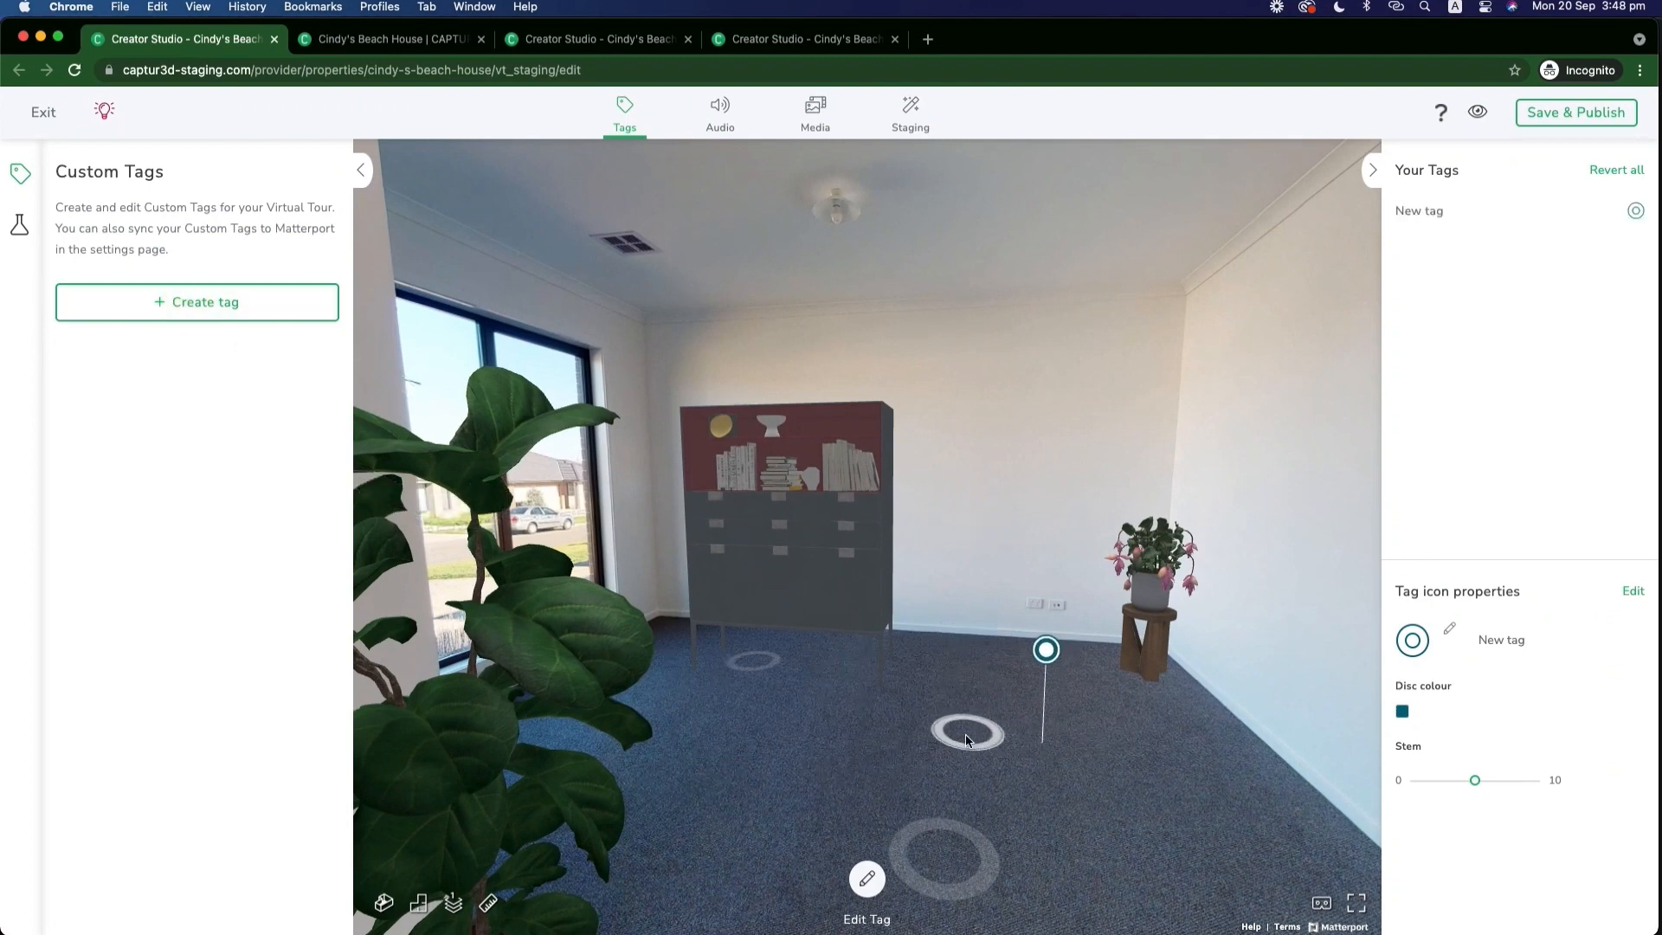
left_click_drag(1046, 647, 979, 618)
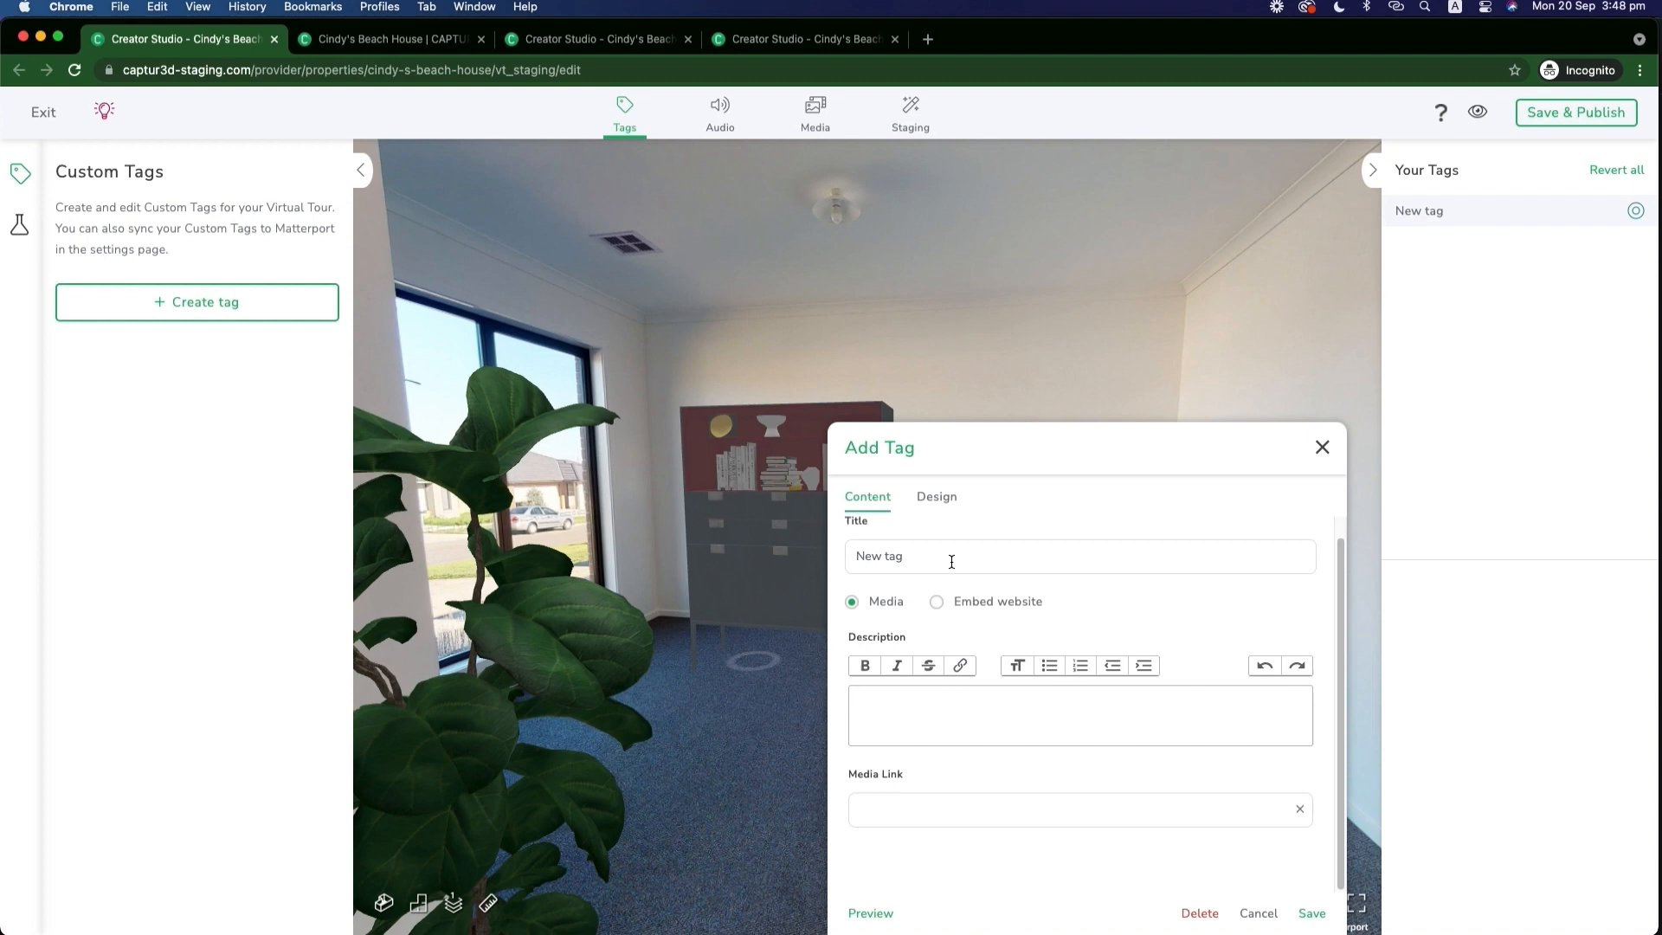
mouse_move(945, 550)
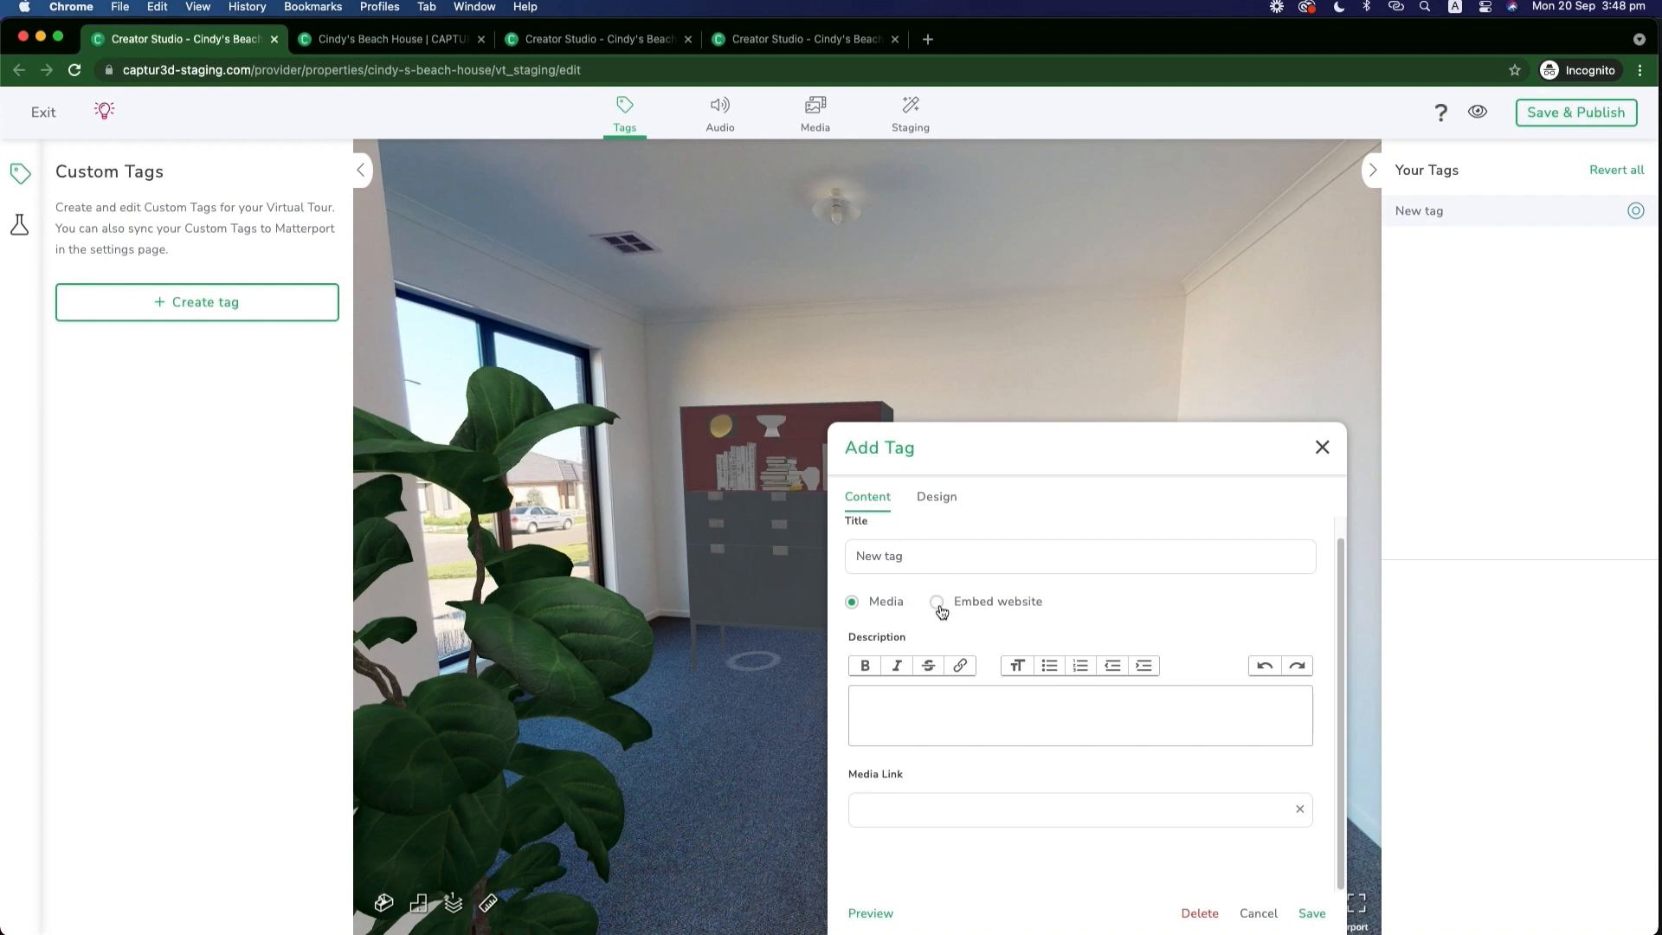
Toggle the tag content to Embed website and back, leaving it as Media
left_click(937, 601)
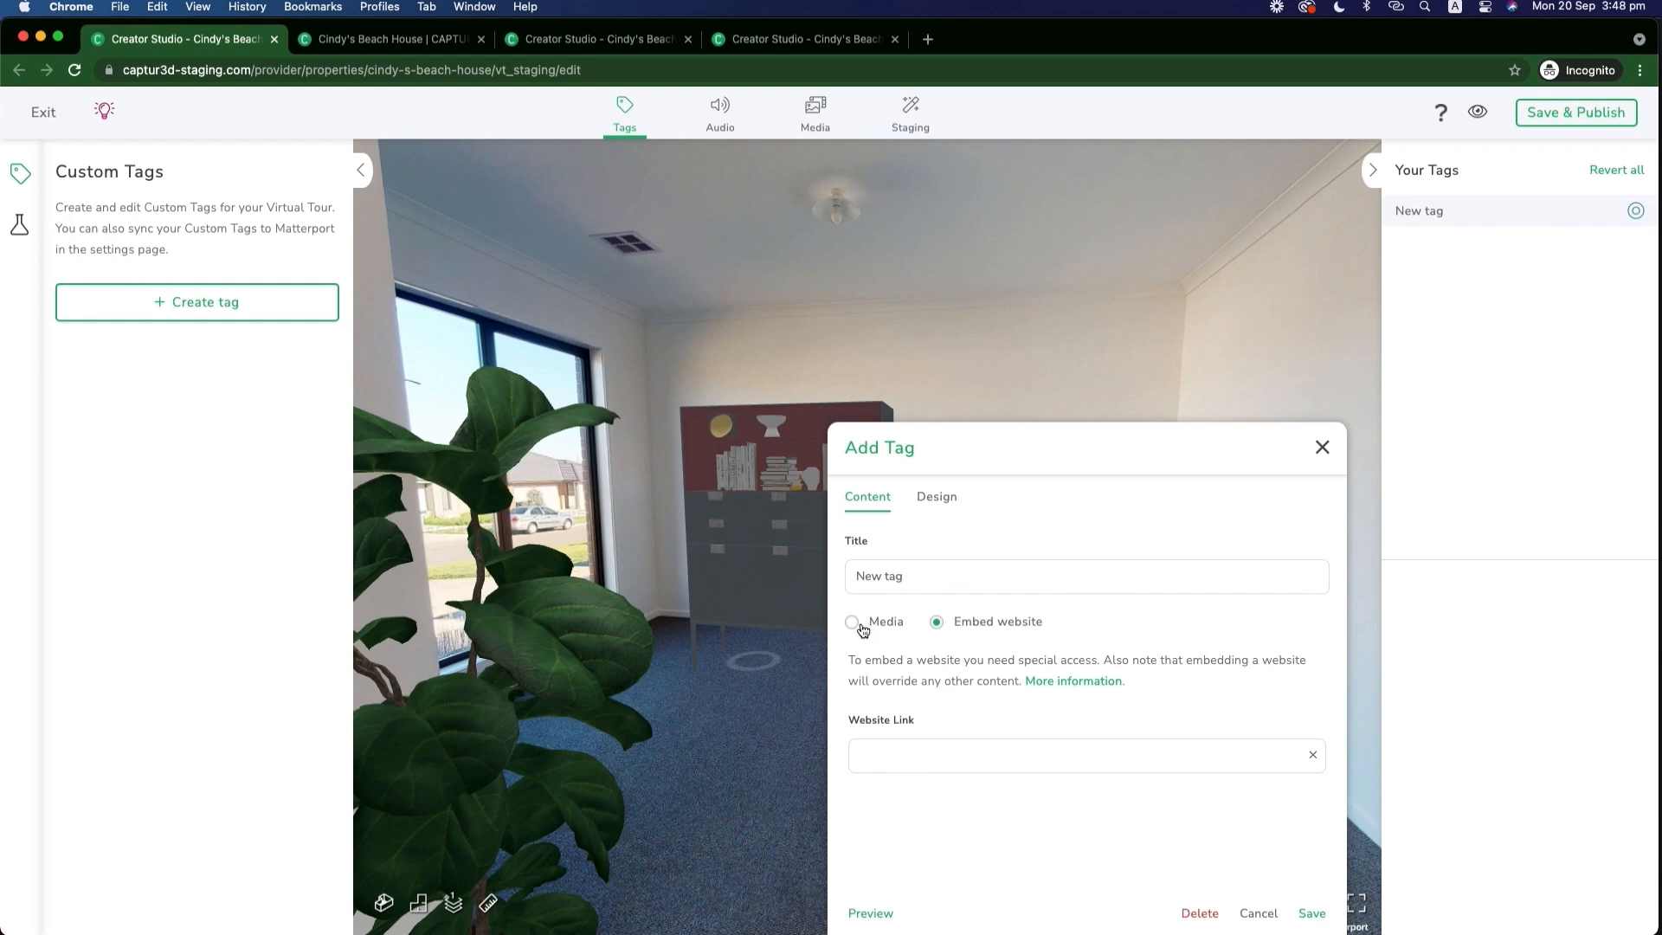
left_click(851, 622)
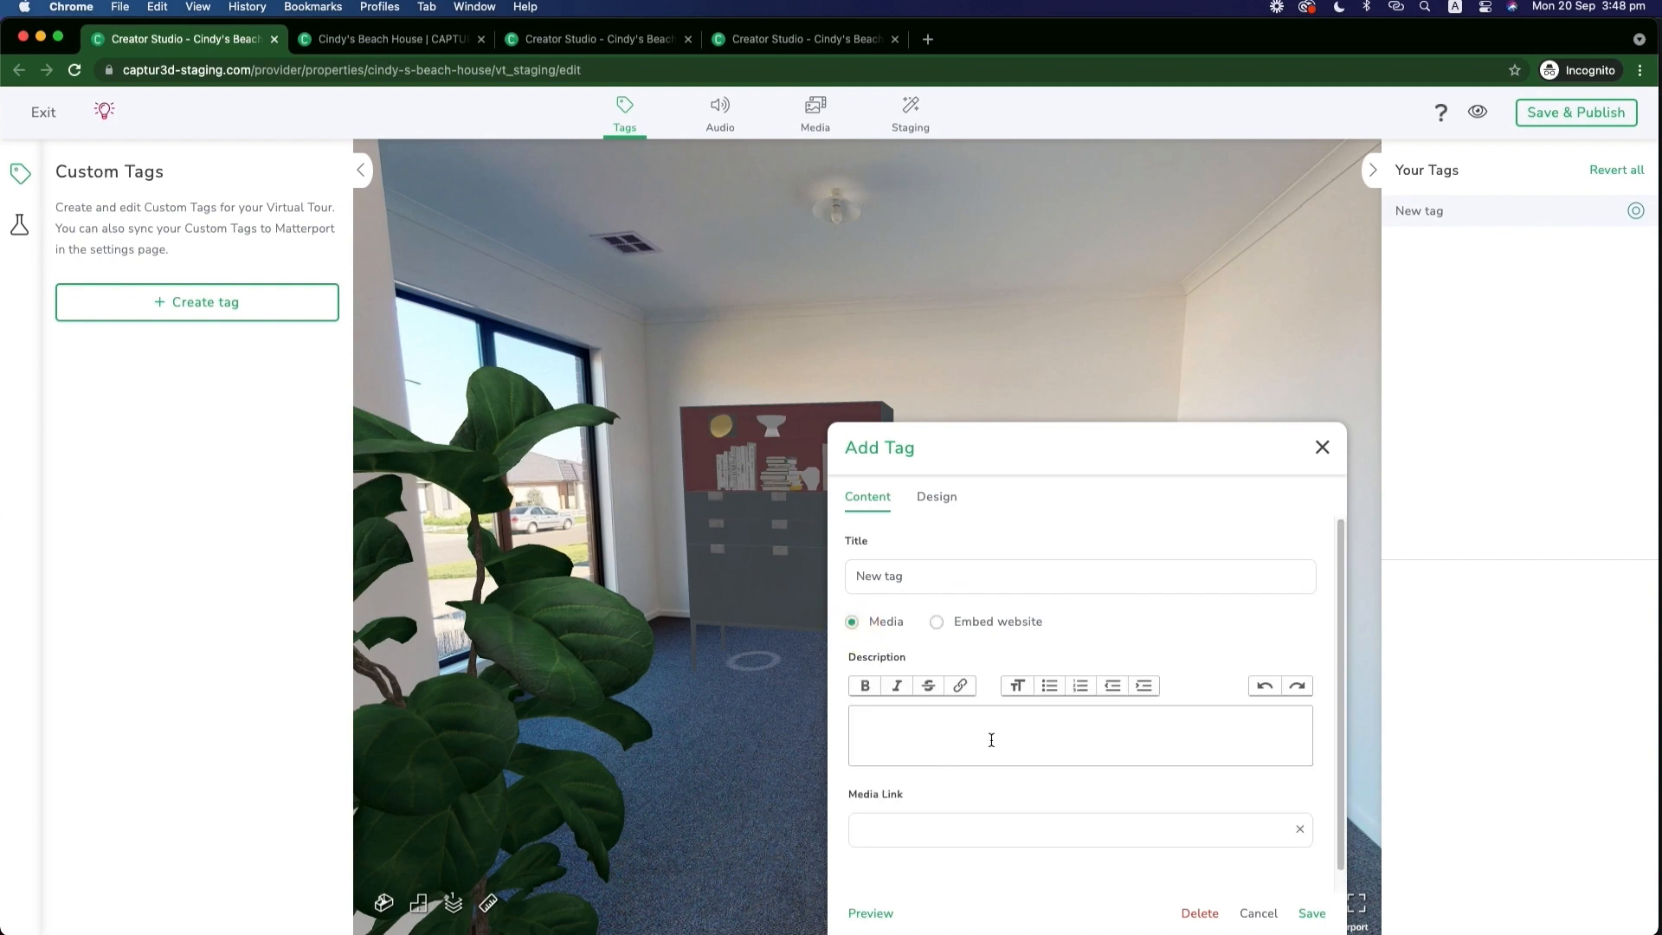
mouse_move(941, 504)
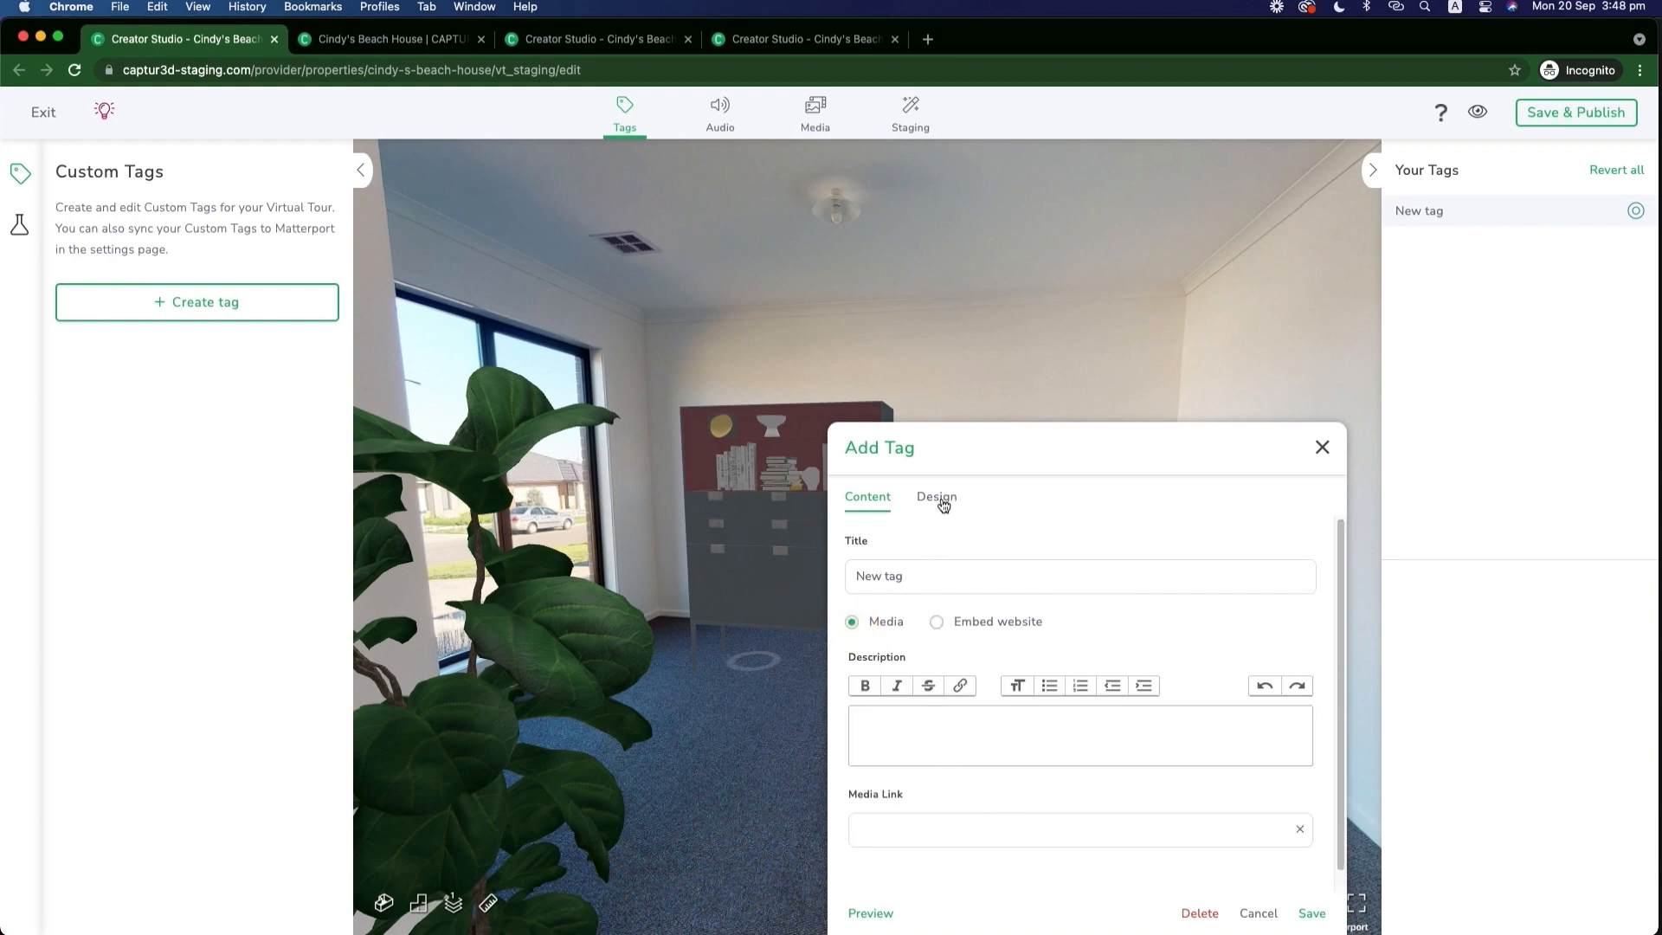
Review the tag's Design settings with billboard size kept at Small
left_click(937, 496)
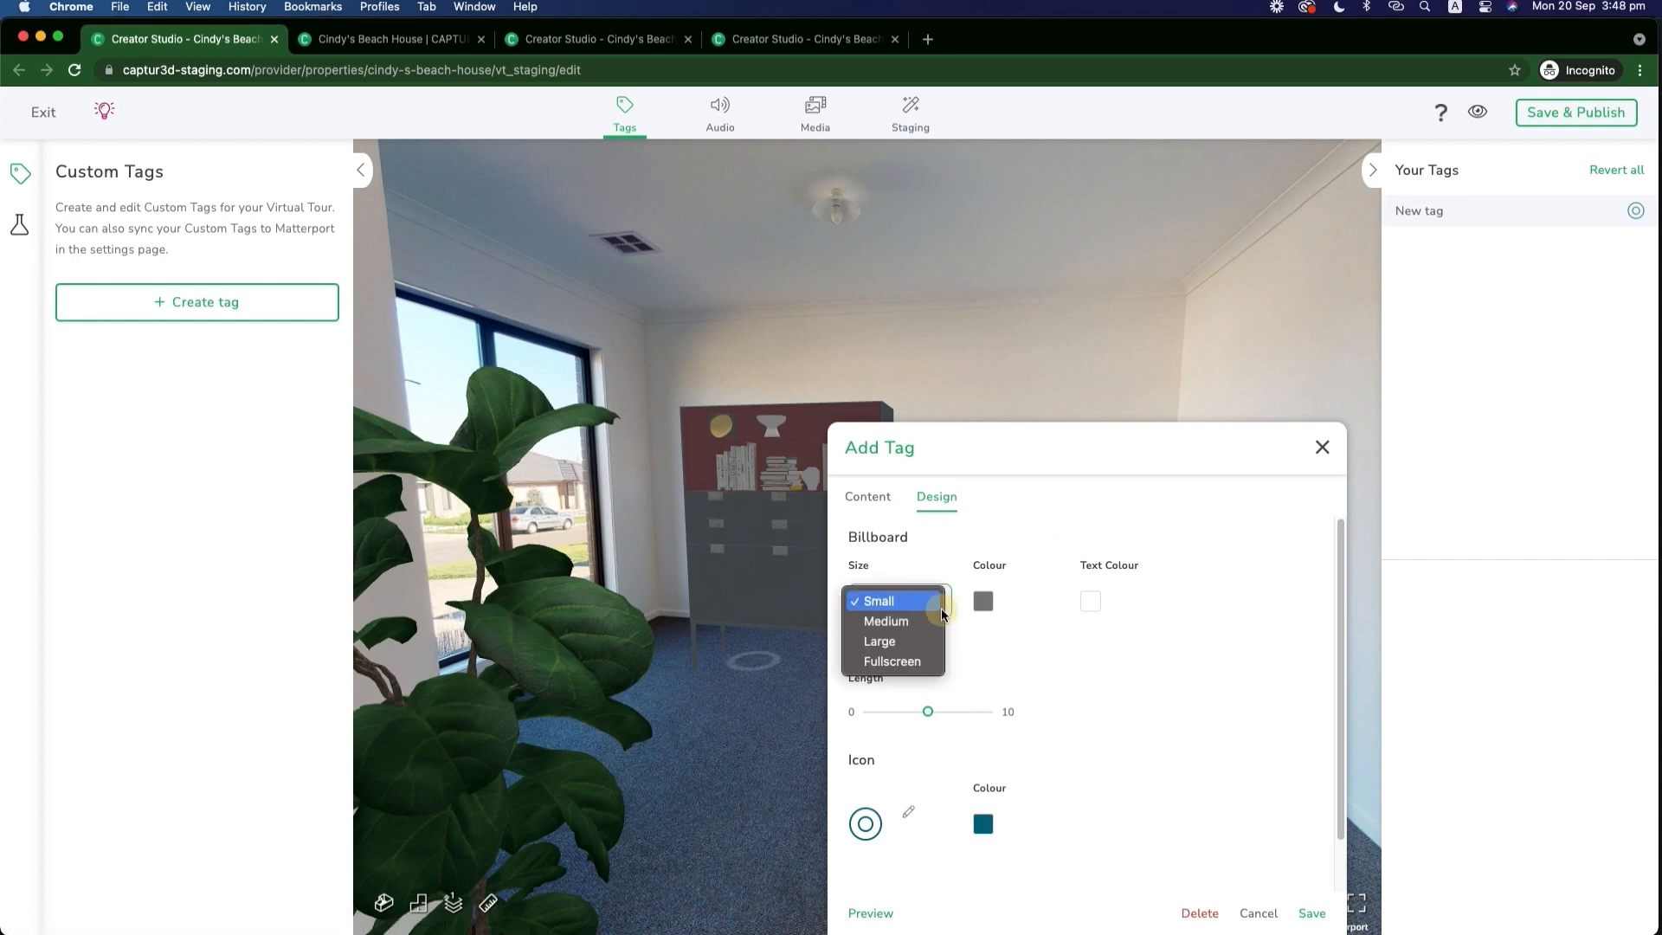
left_click(876, 601)
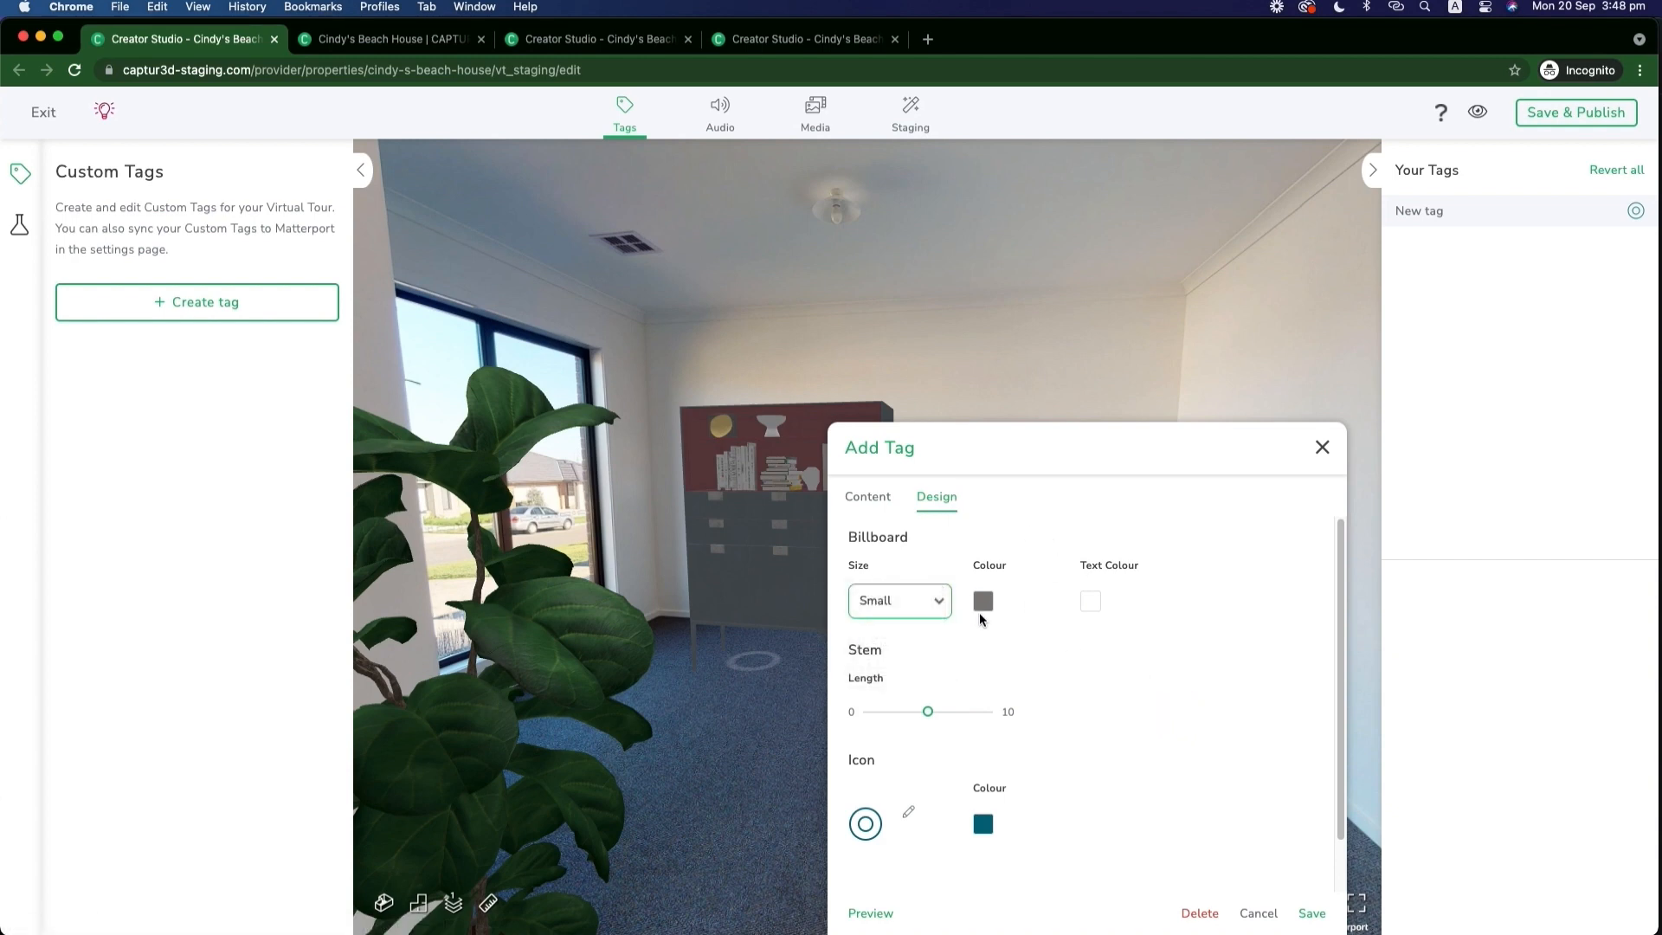
mouse_move(878, 680)
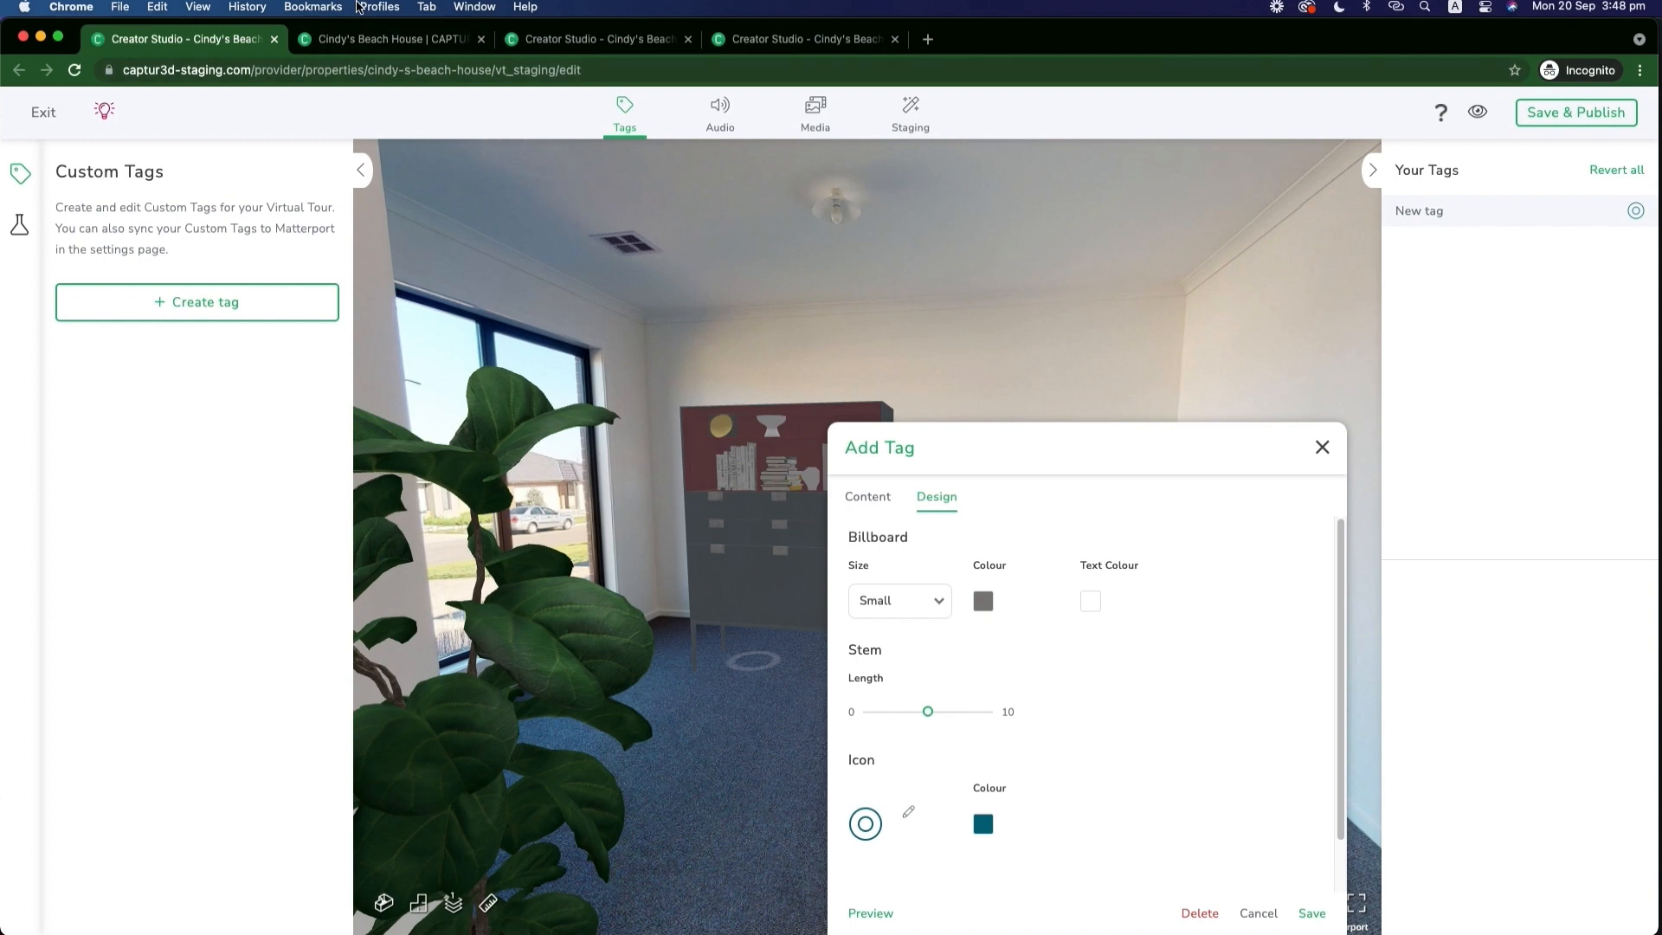
left_click(389, 40)
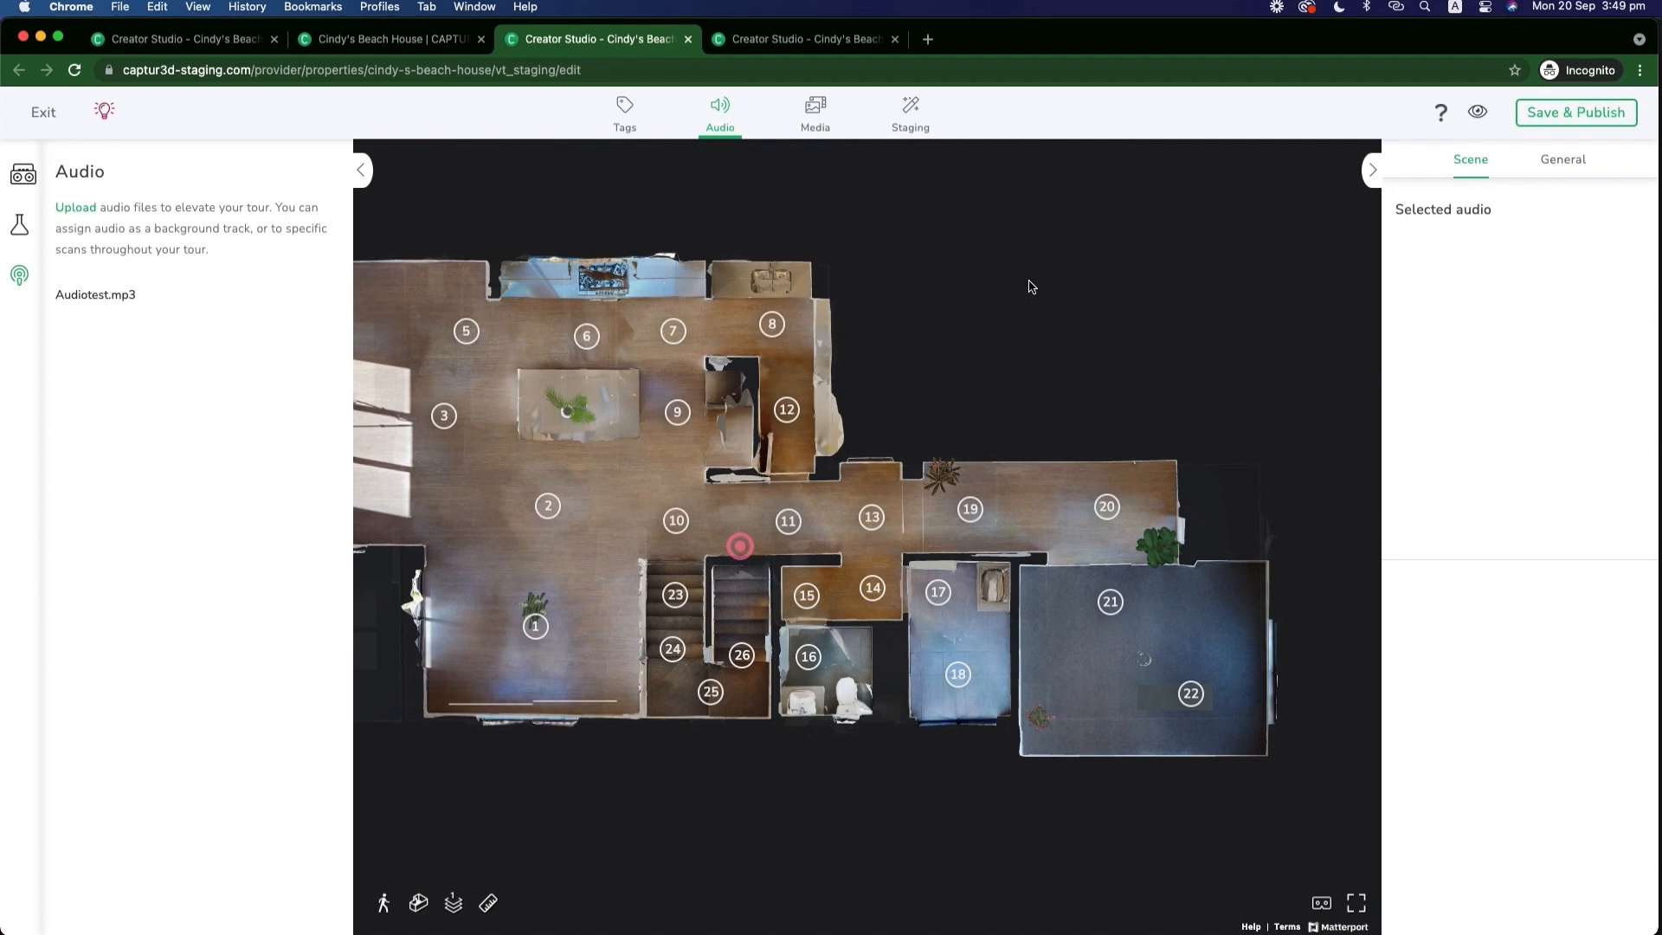
mouse_move(1048, 360)
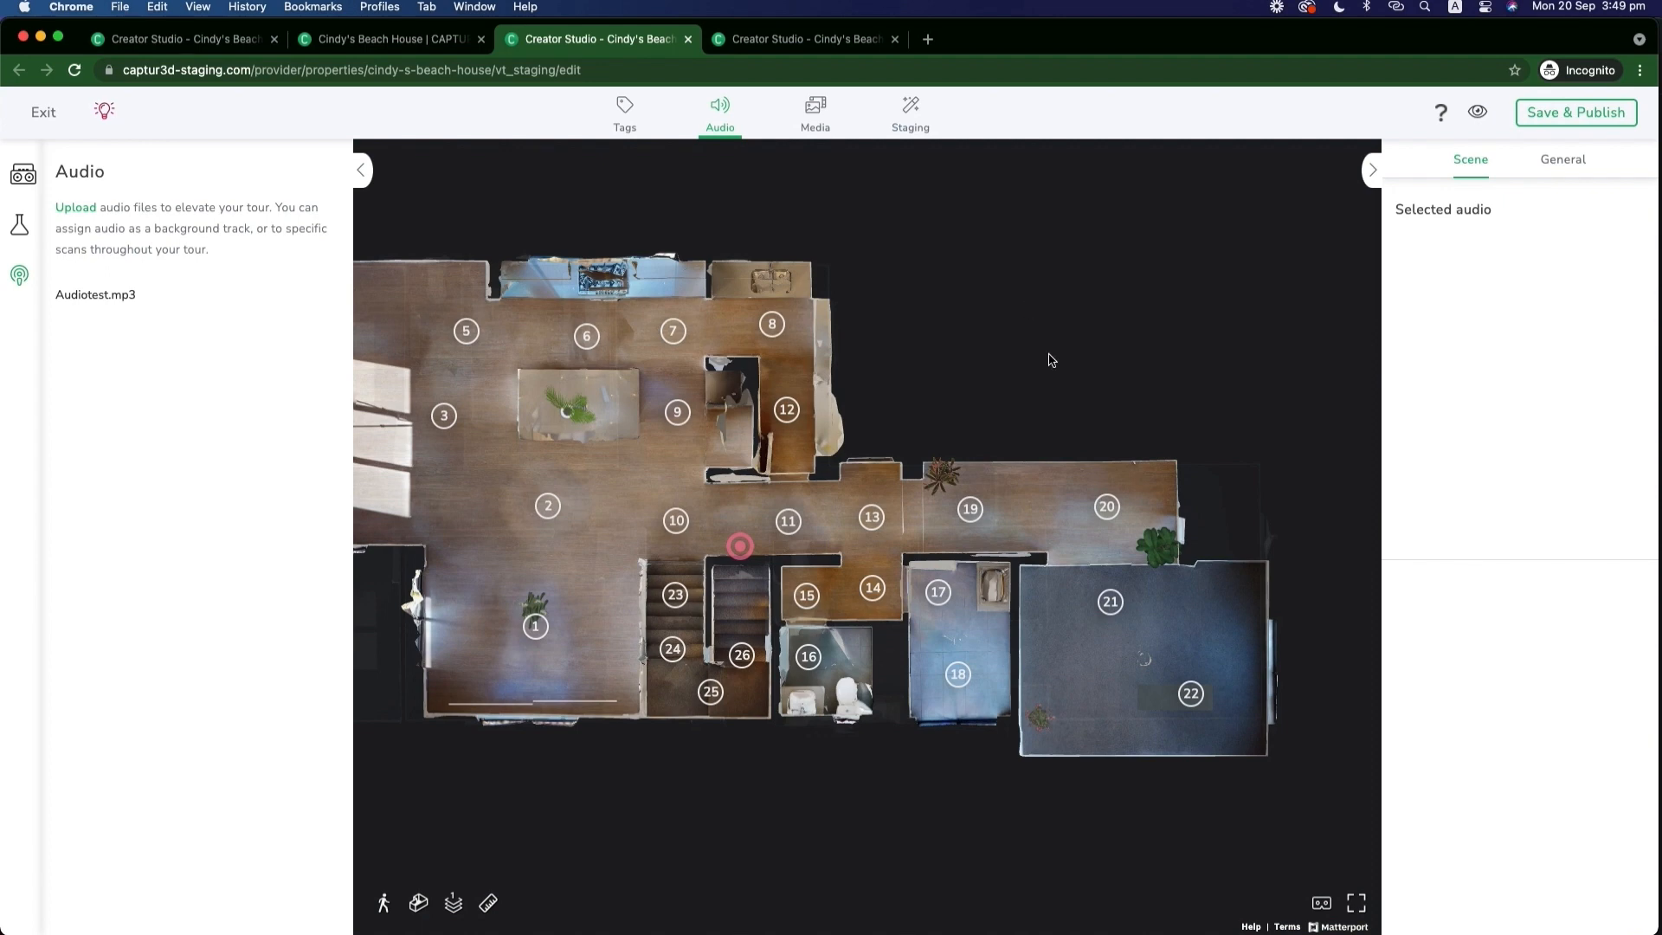
mouse_move(1056, 357)
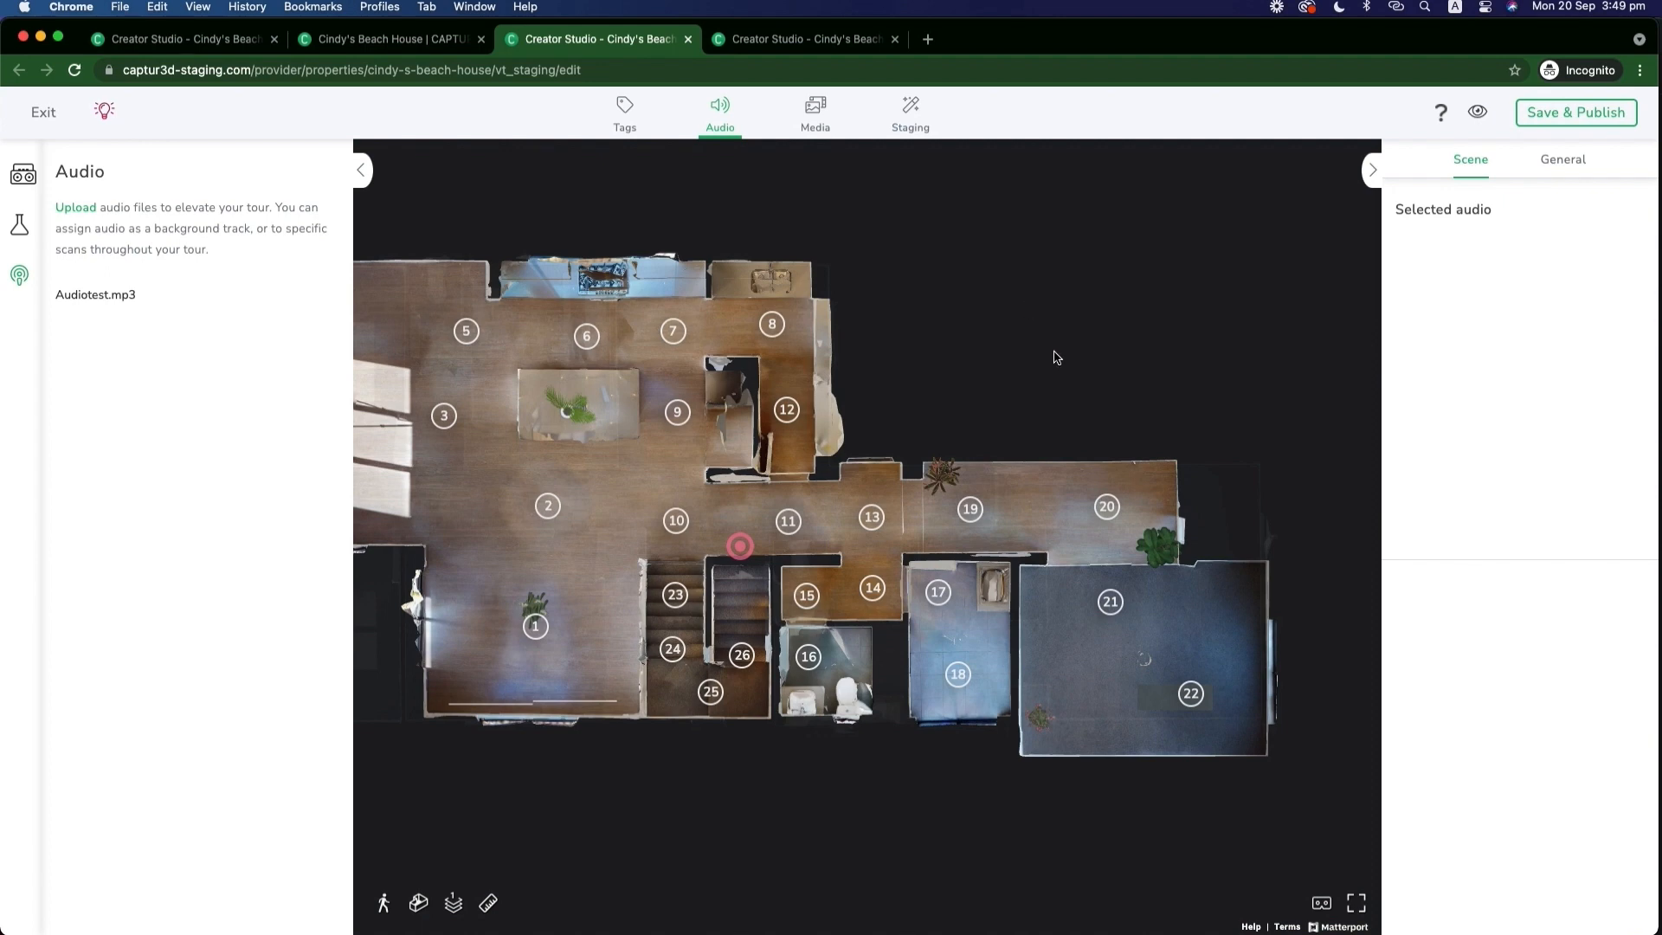
mouse_move(1007, 358)
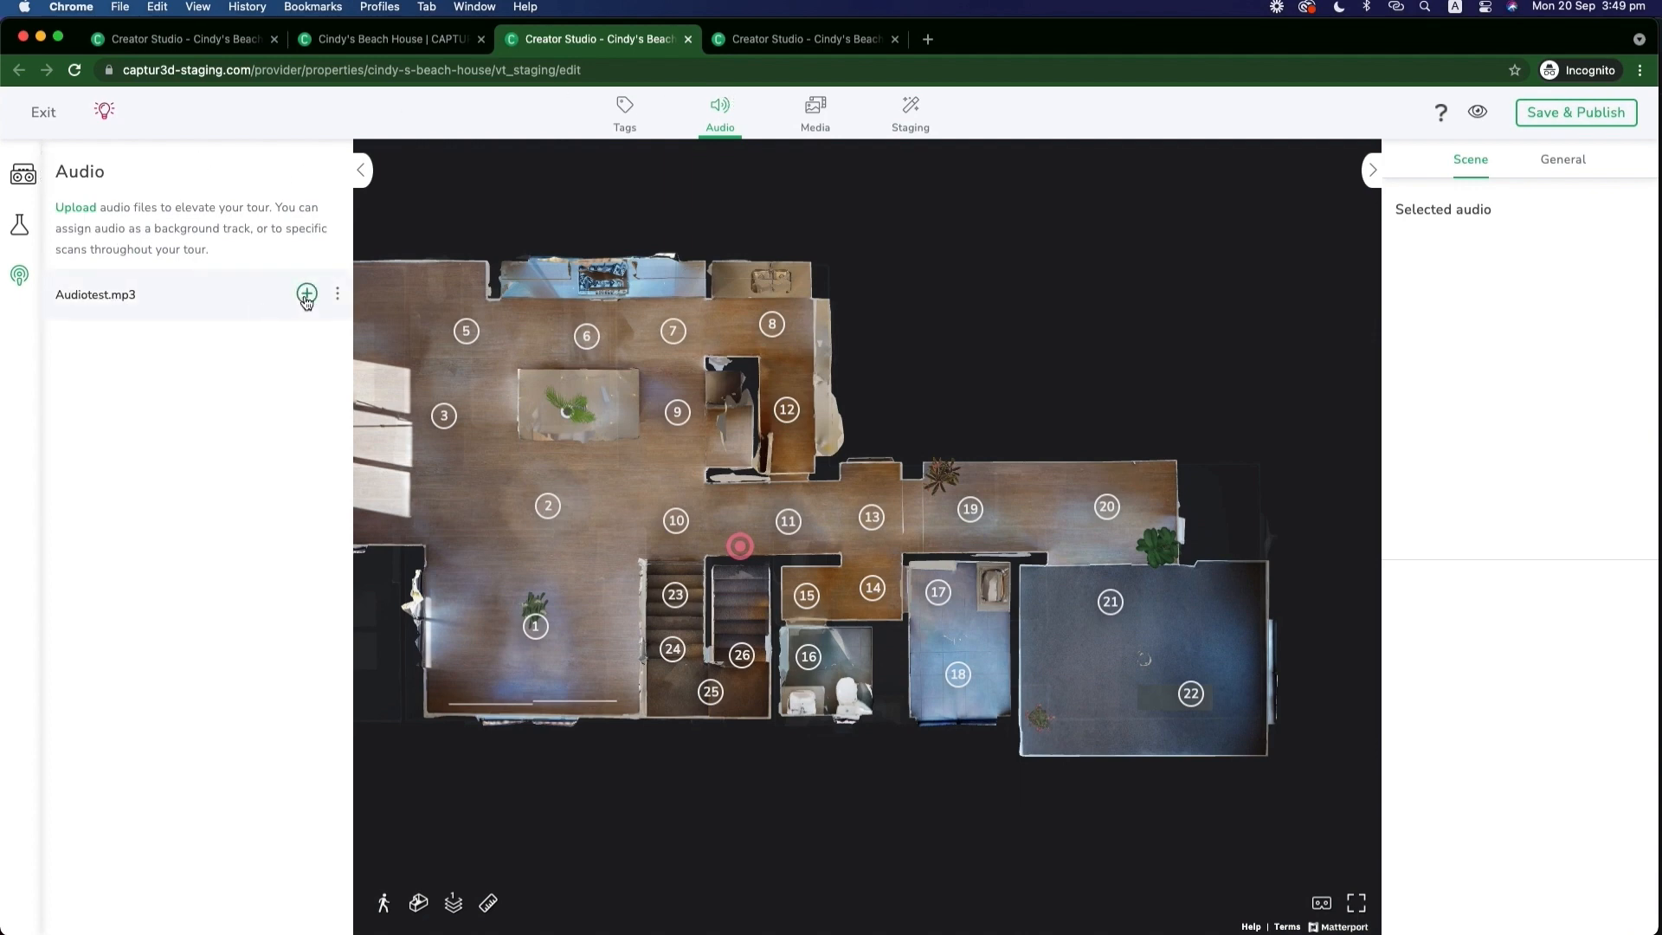
Assign Audiotest.mp3 to individual Scans from its assignment options
left_click(308, 294)
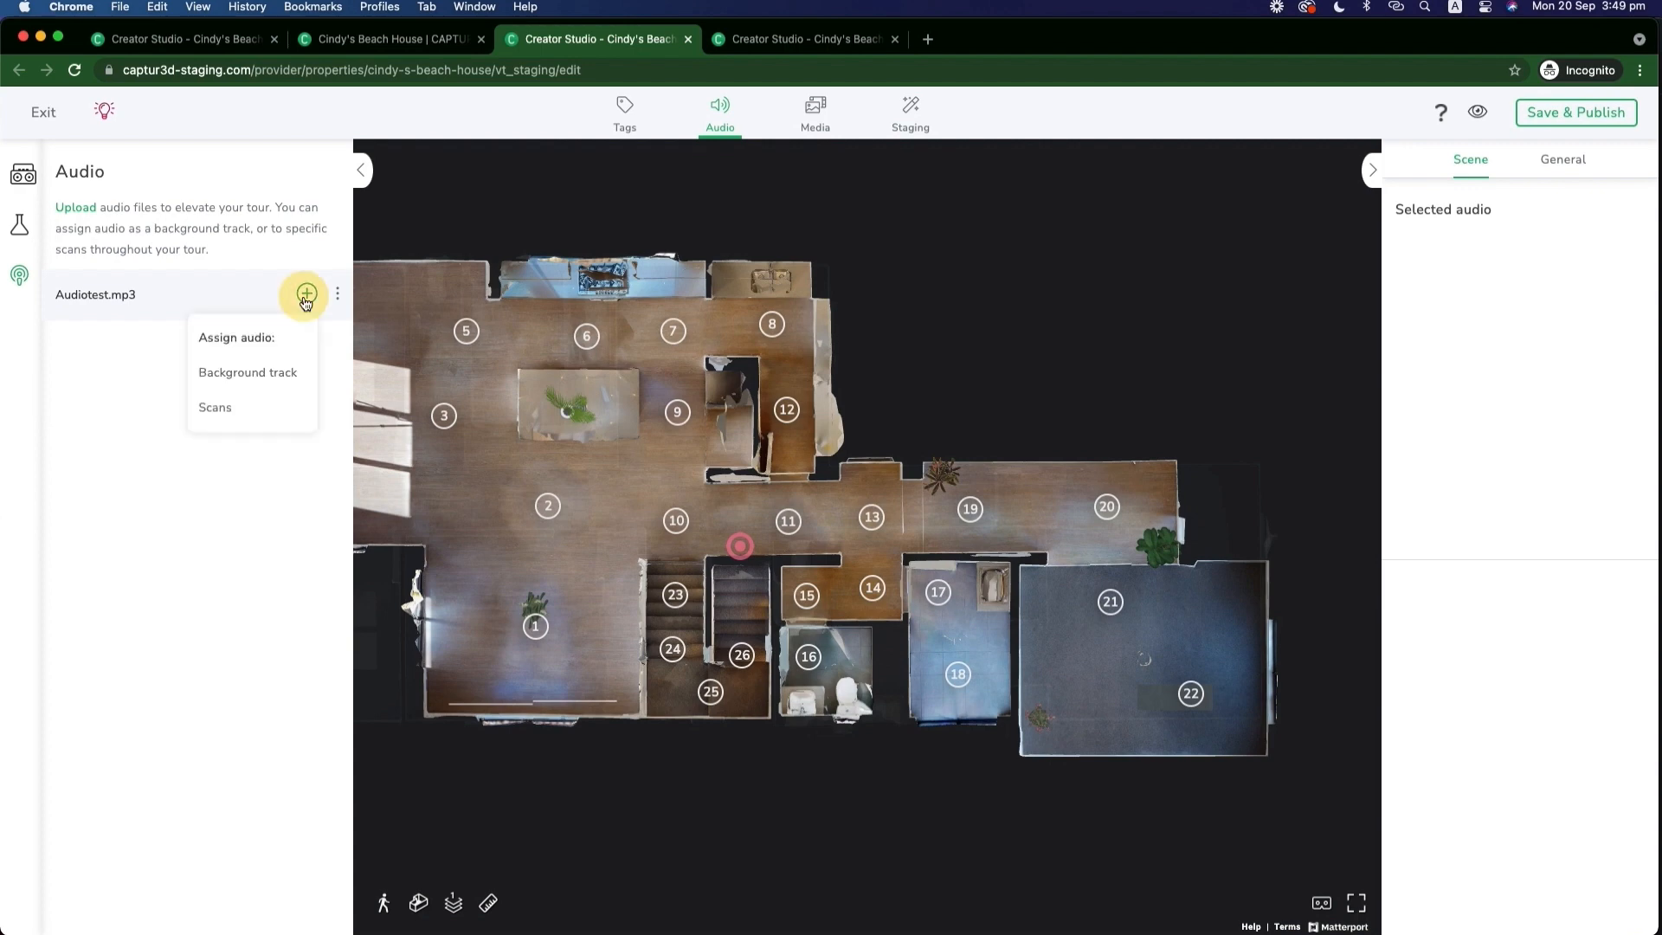
left_click(215, 406)
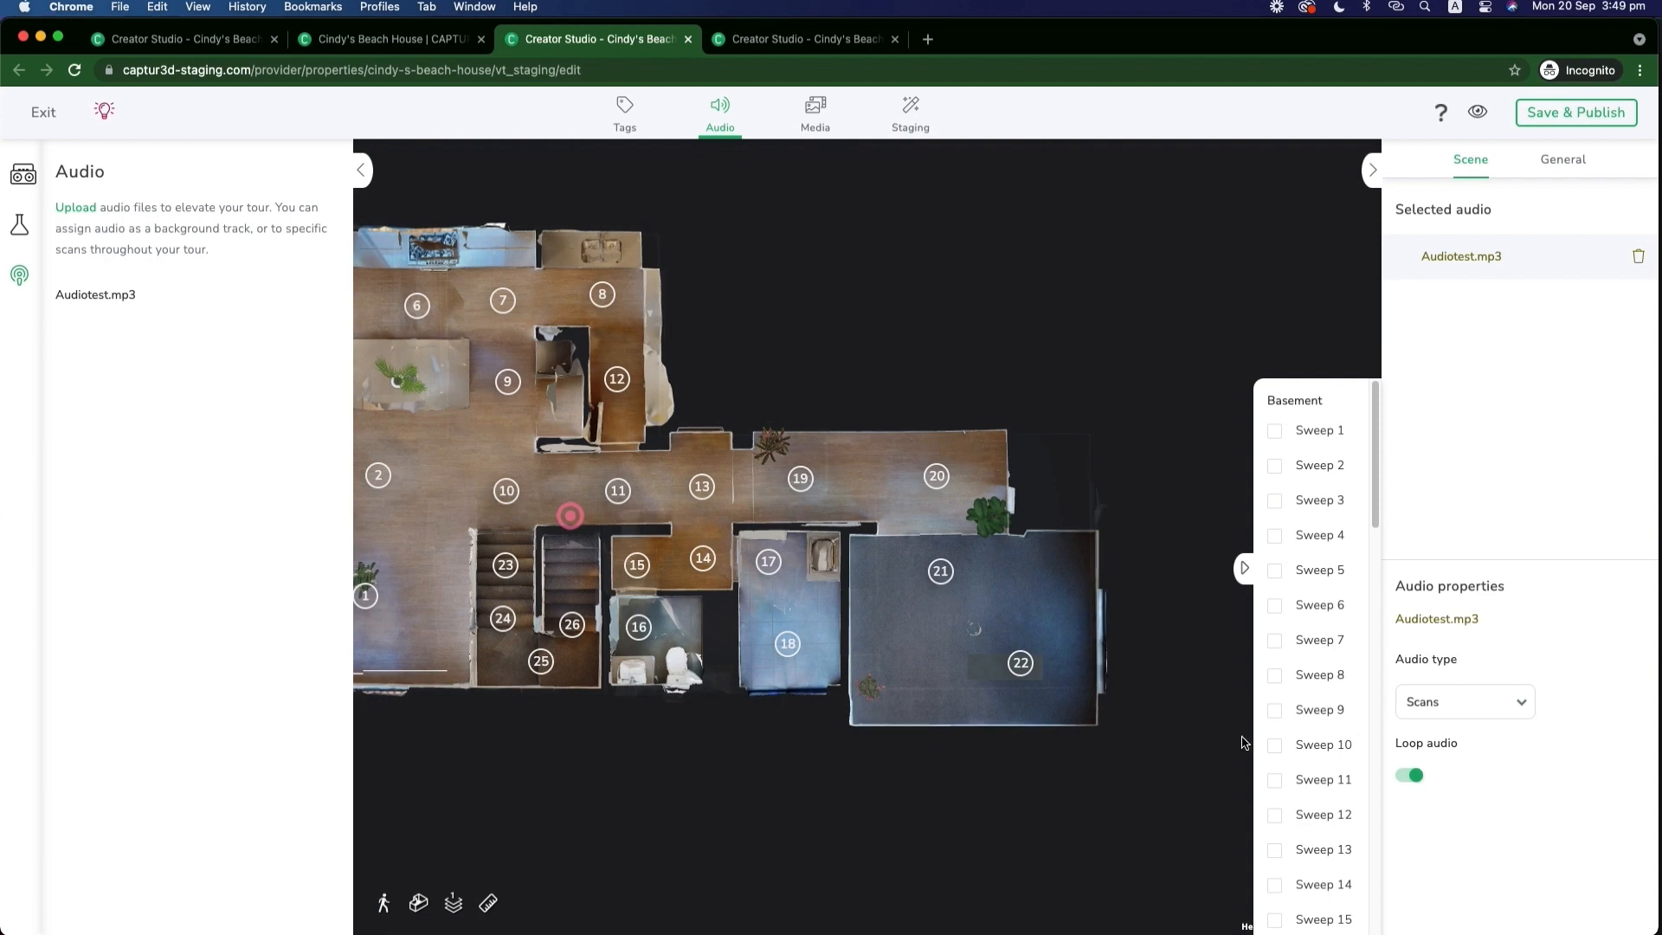
Tick Sweep 21 and Sweep 22 so Audiotest.mp3 plays in them
scroll("down", 3)
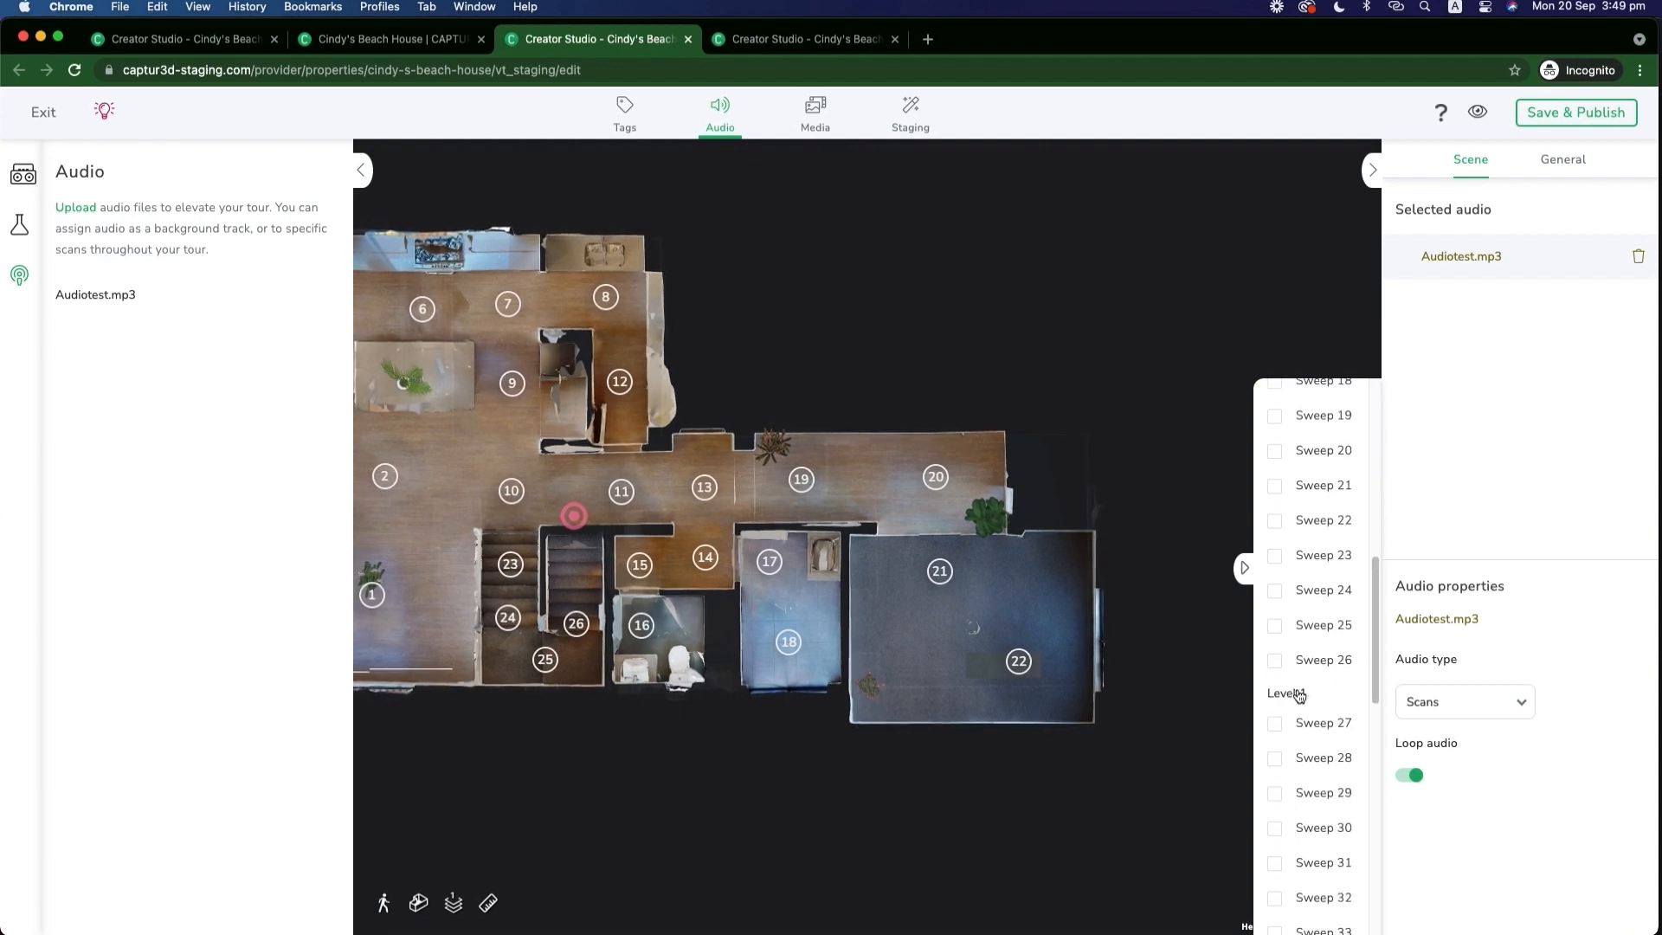
left_click(1275, 485)
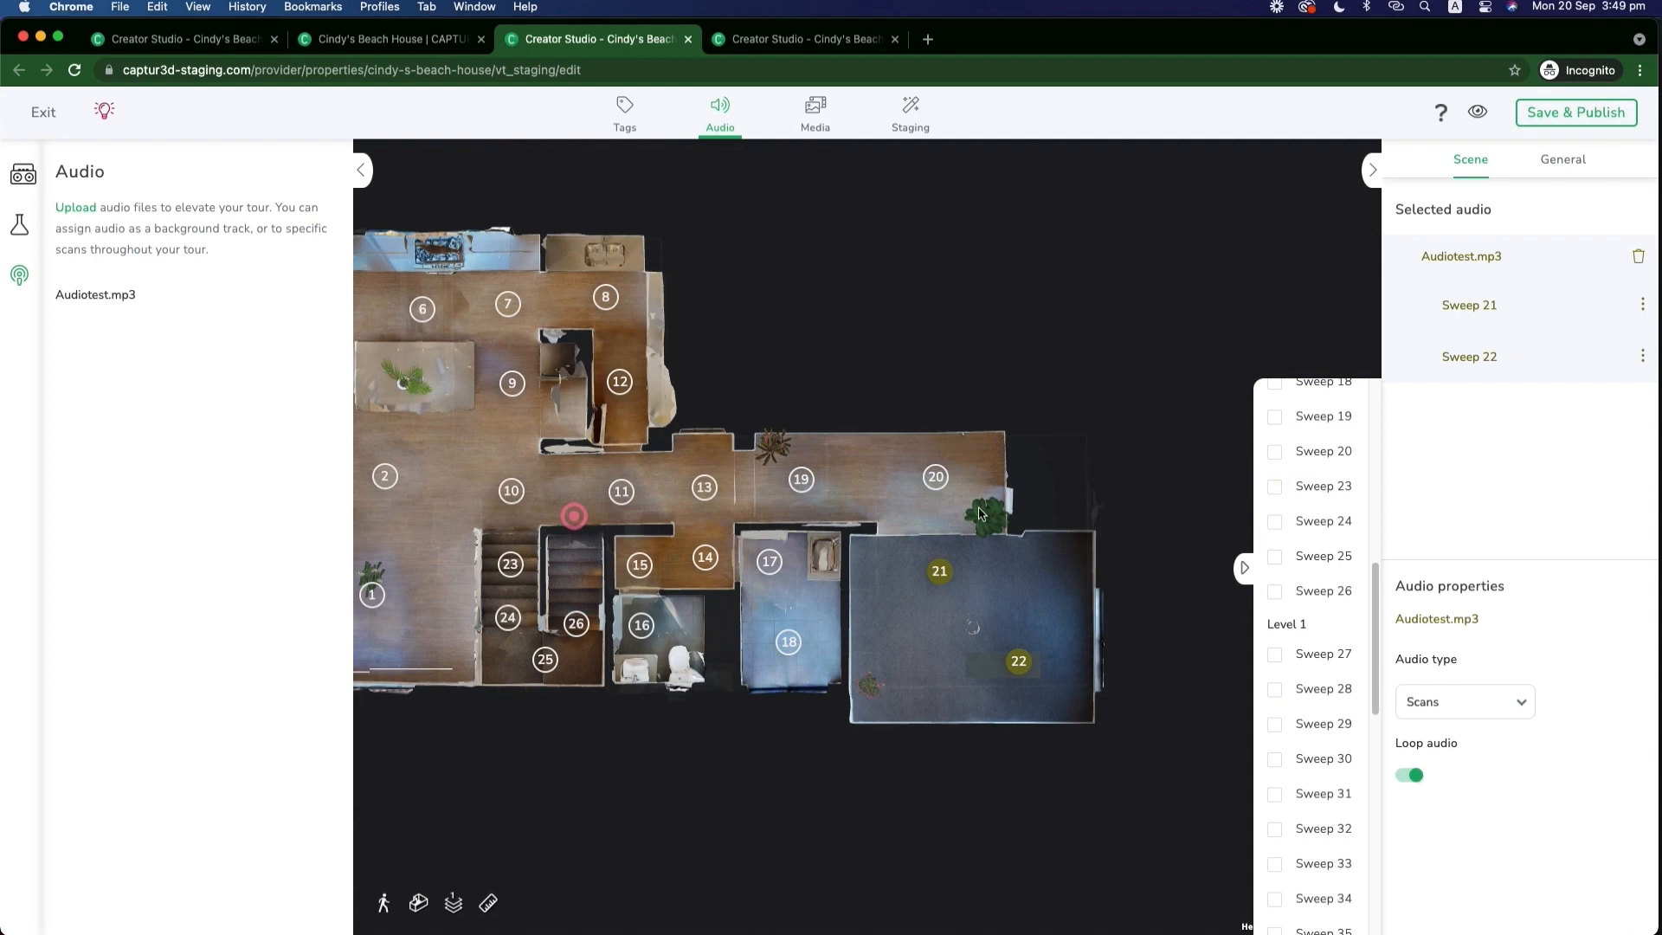
mouse_move(945, 124)
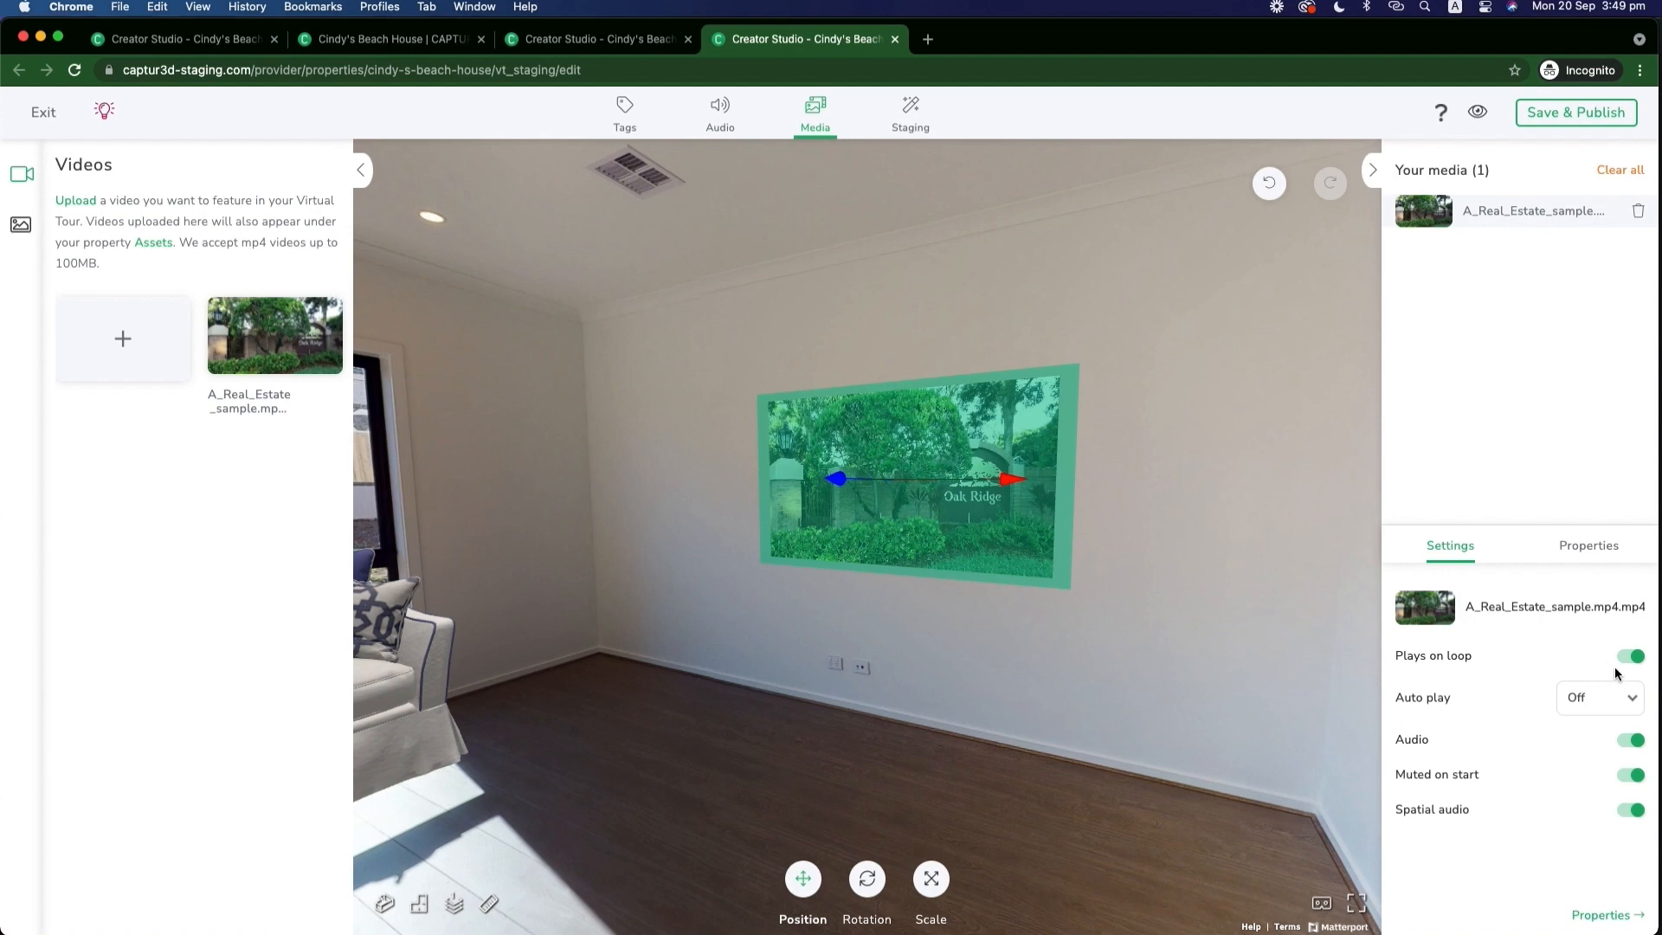
Check the Oak Ridge video's Auto play setting and keep it Off
left_click(1597, 696)
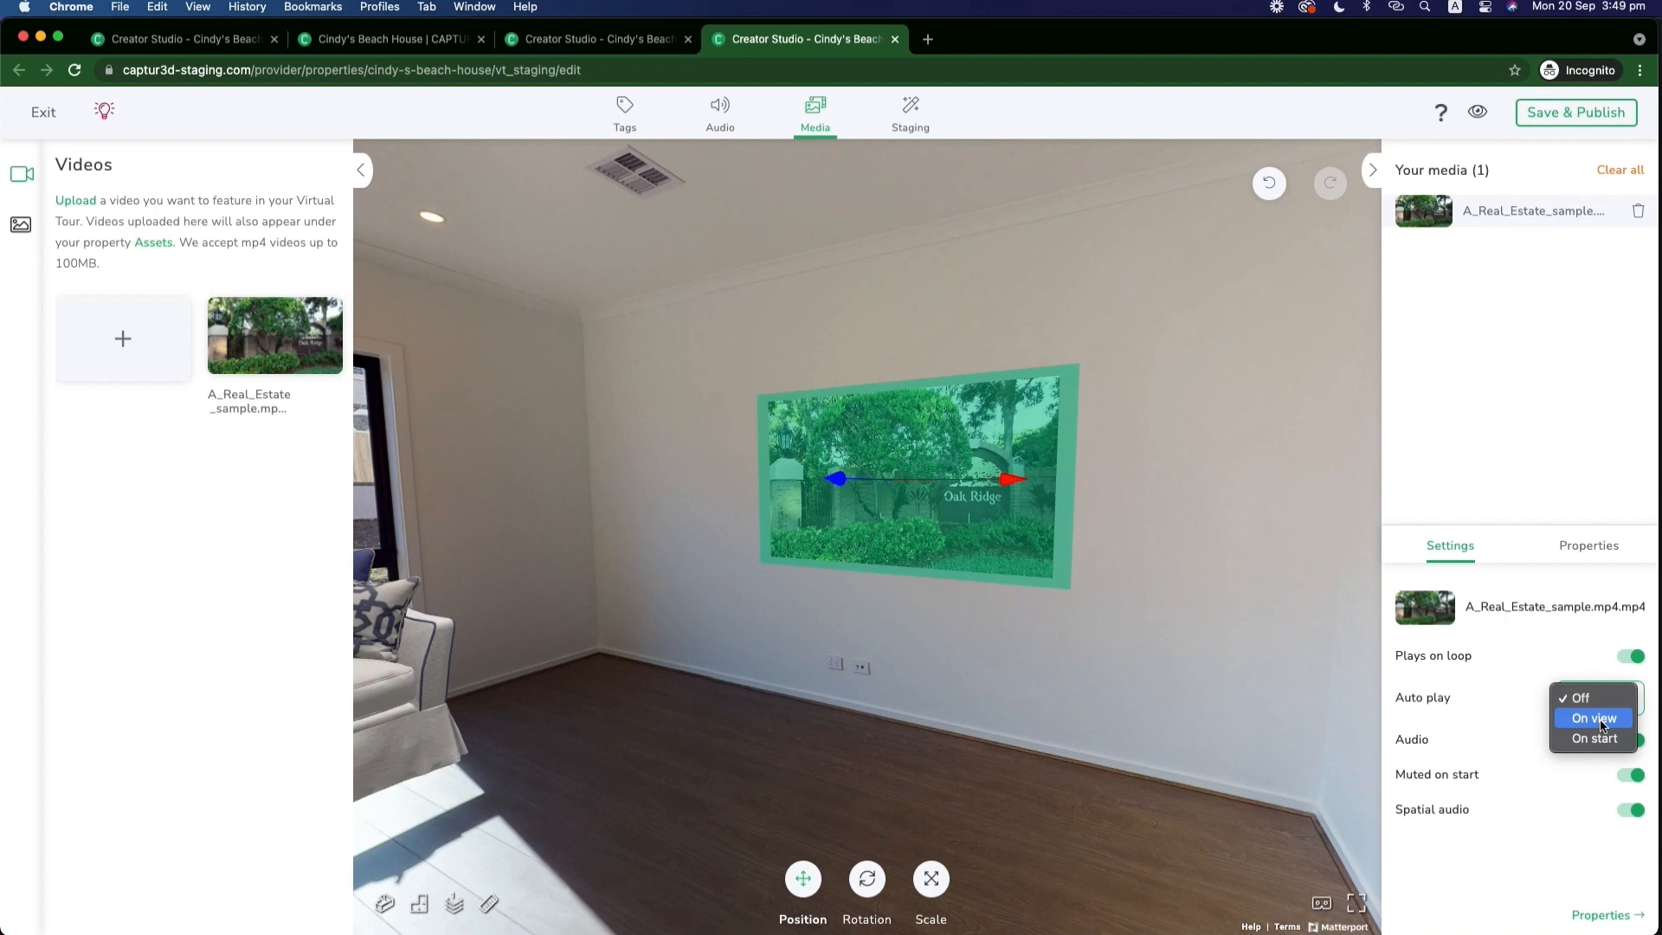
mouse_move(1579, 764)
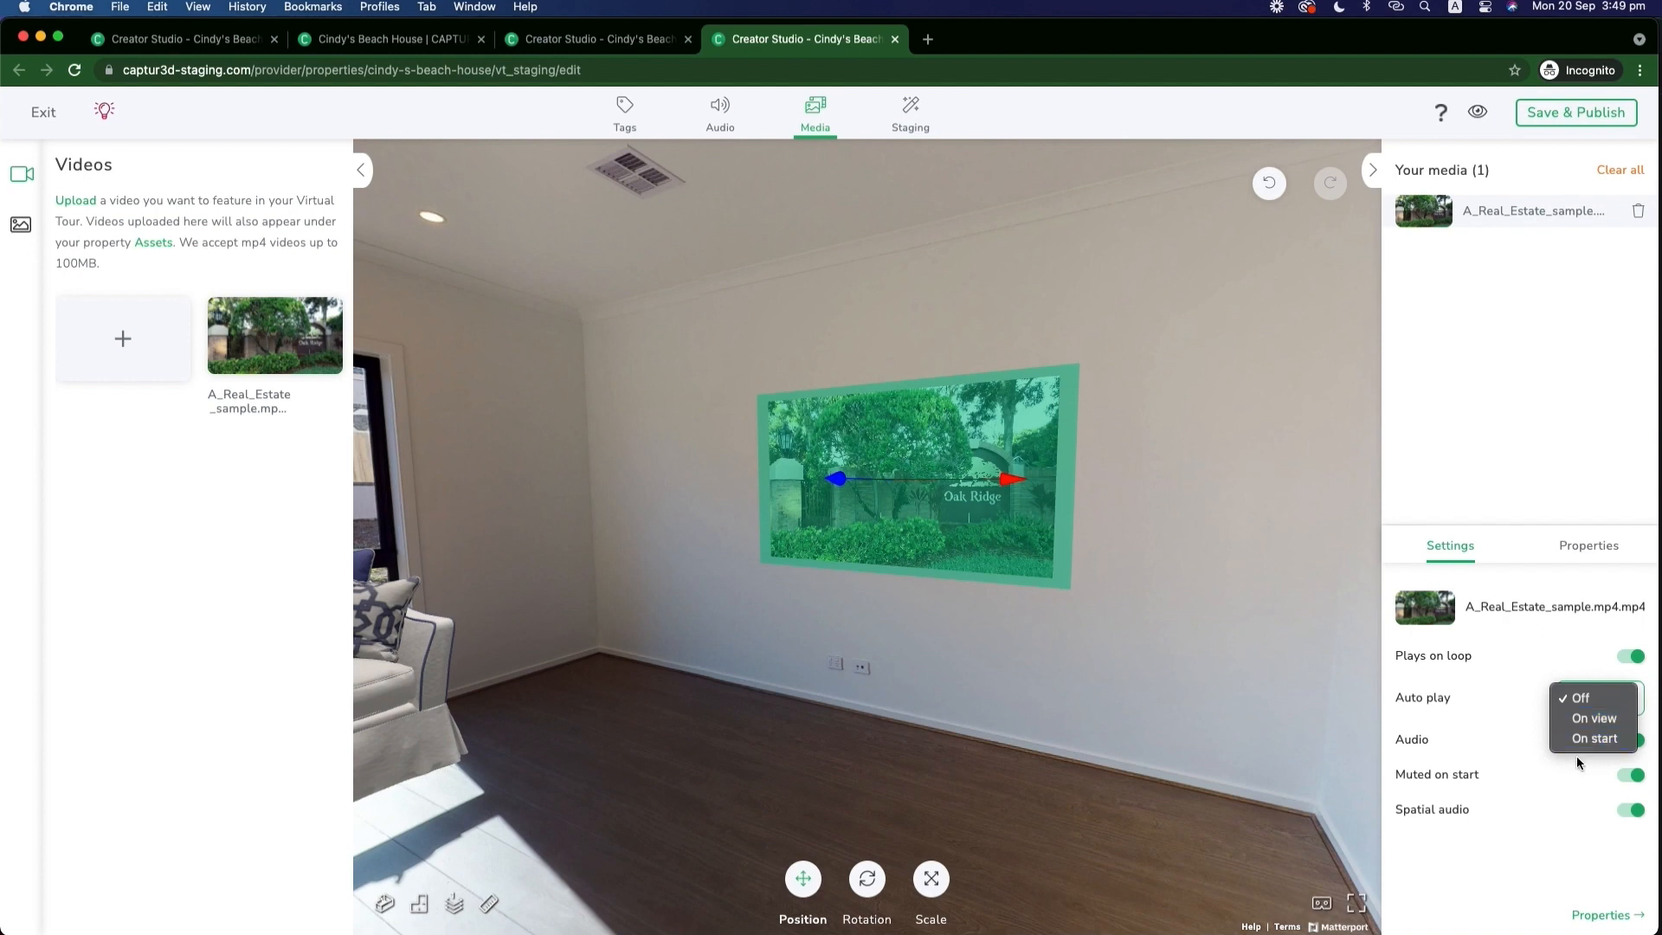
left_click(1577, 698)
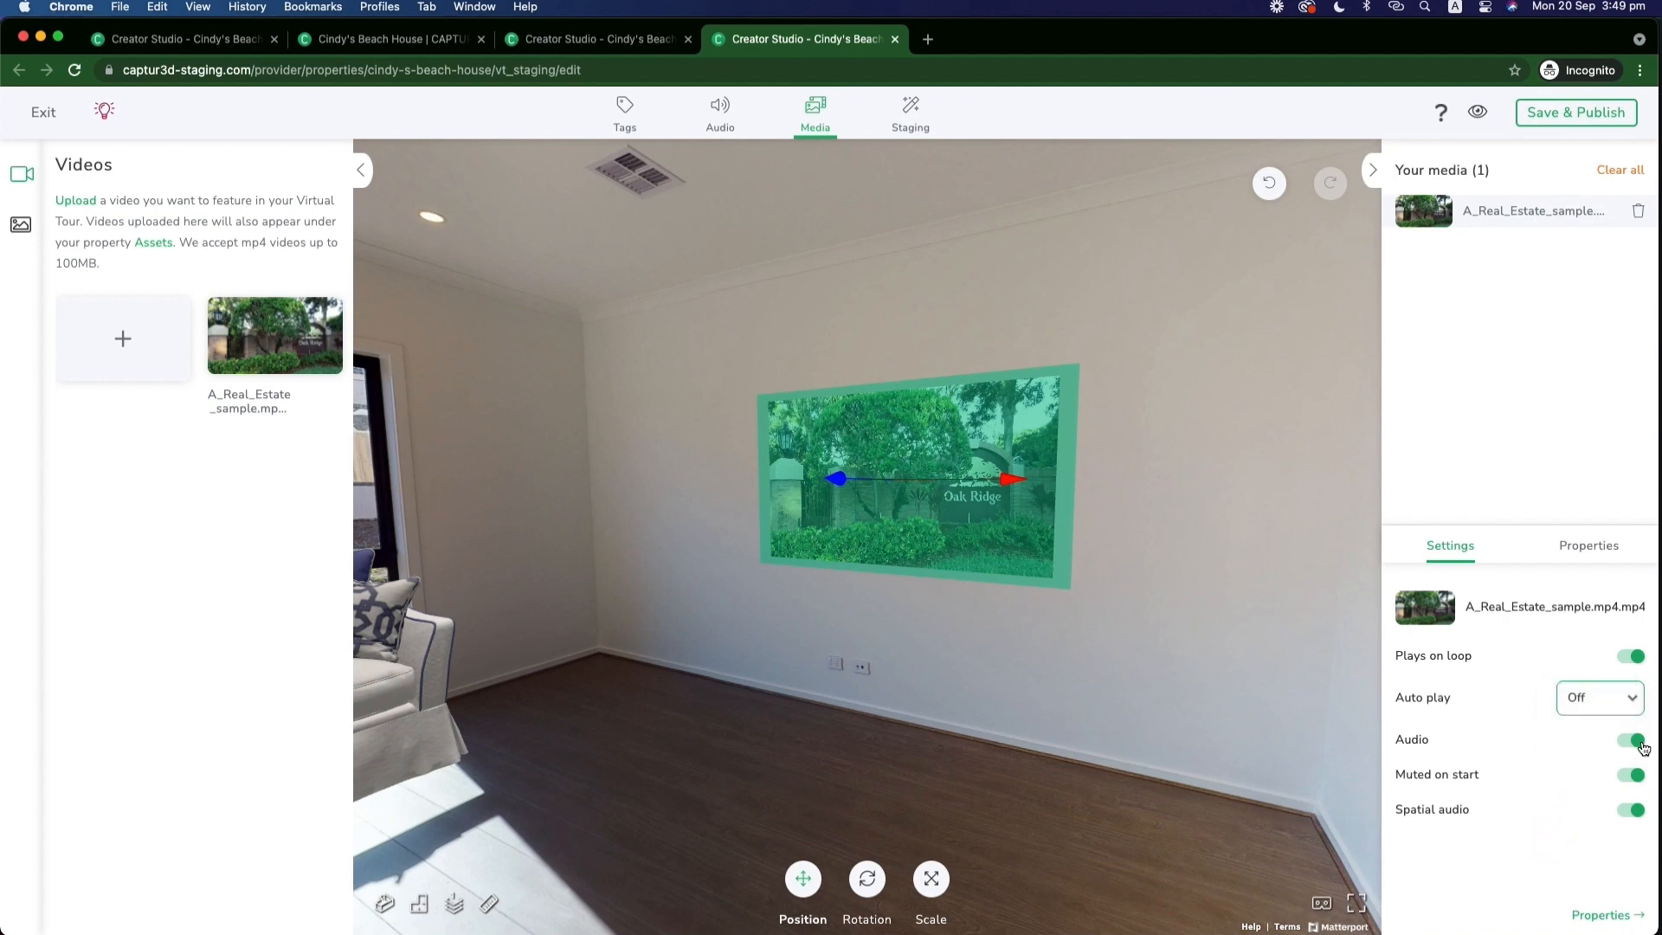